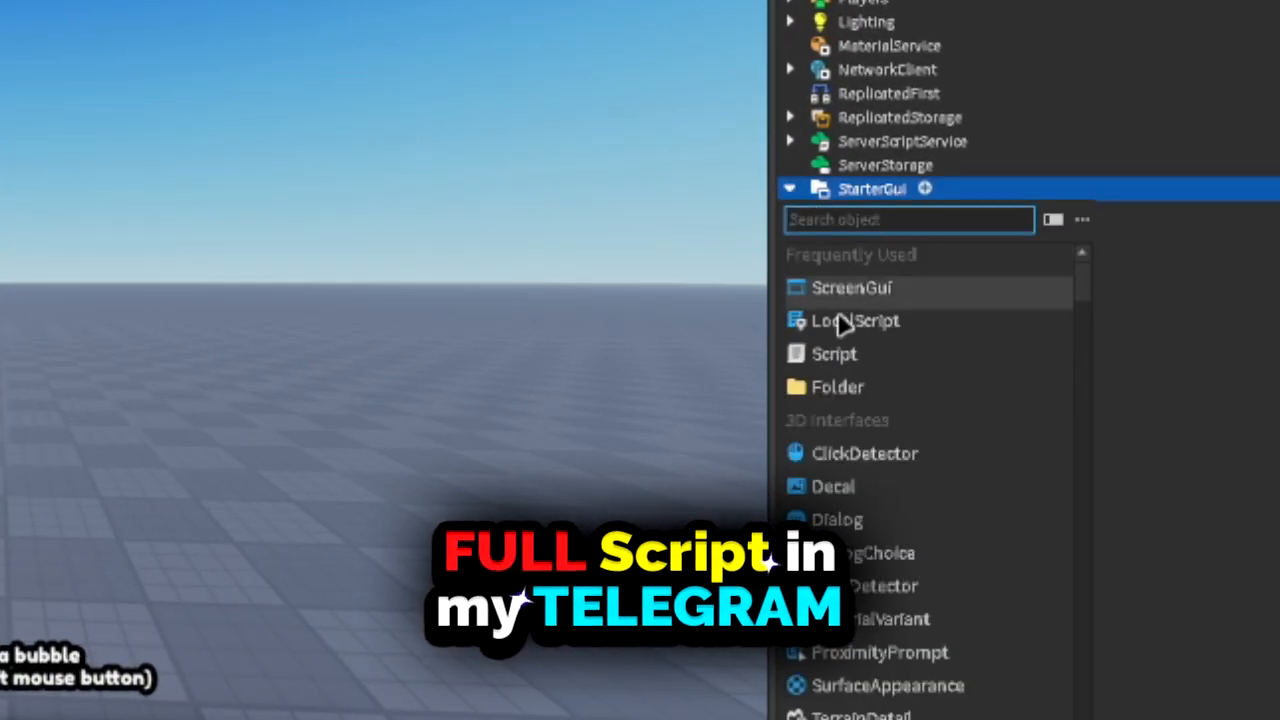
Add a new empty LocalScript under StarterGui.
left_click(856, 320)
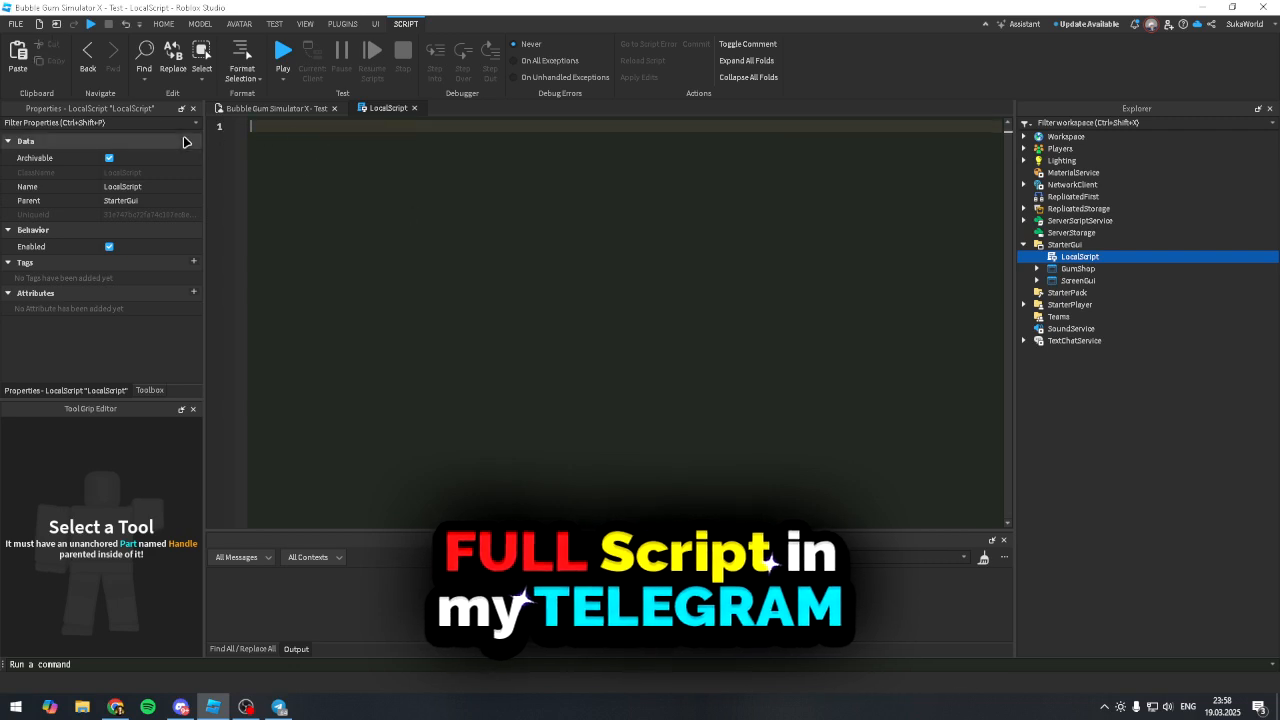
Write the TextChatService lookup, the sendMessage function posting coloured system messages to RBXGeneral, and a repeat block.
type("local textChatService = game:GetService(\"TextChatService\")")
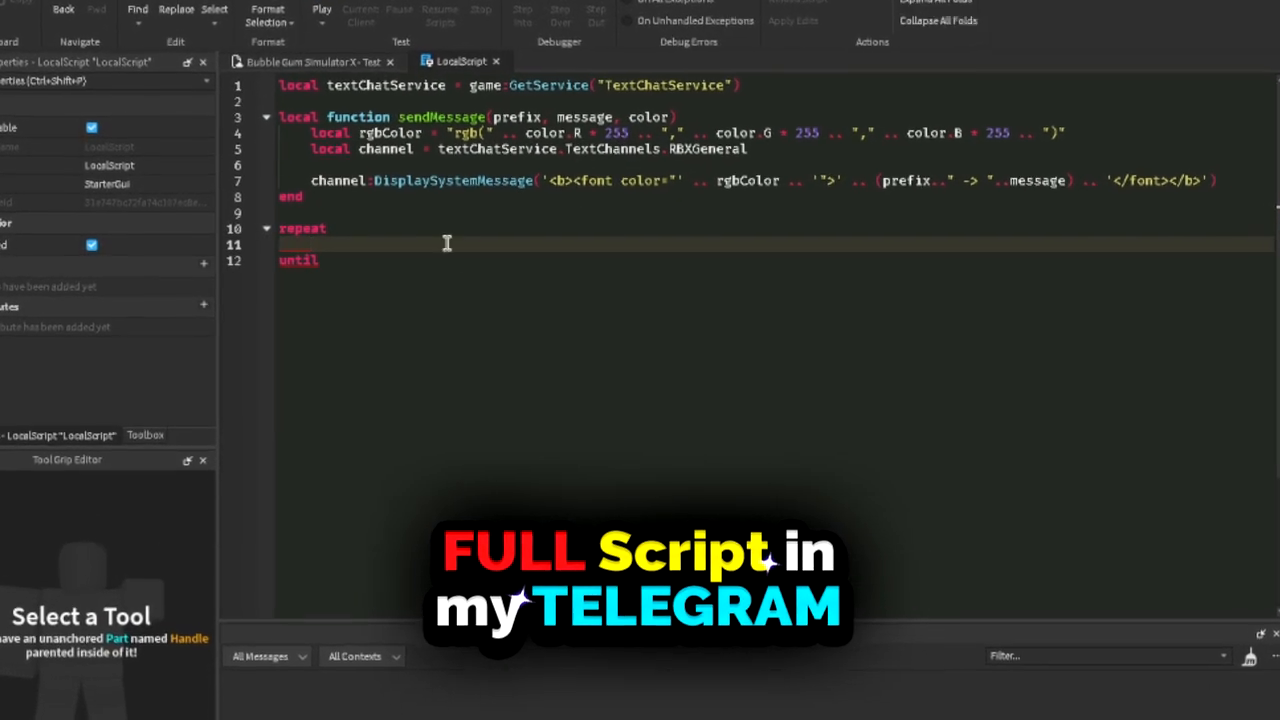
Finish the loop with task.wait, a yellow 'Server' subscribe message and 'until false', confirming yellow in the colour picker.
type("false")
type("task.wait(3)")
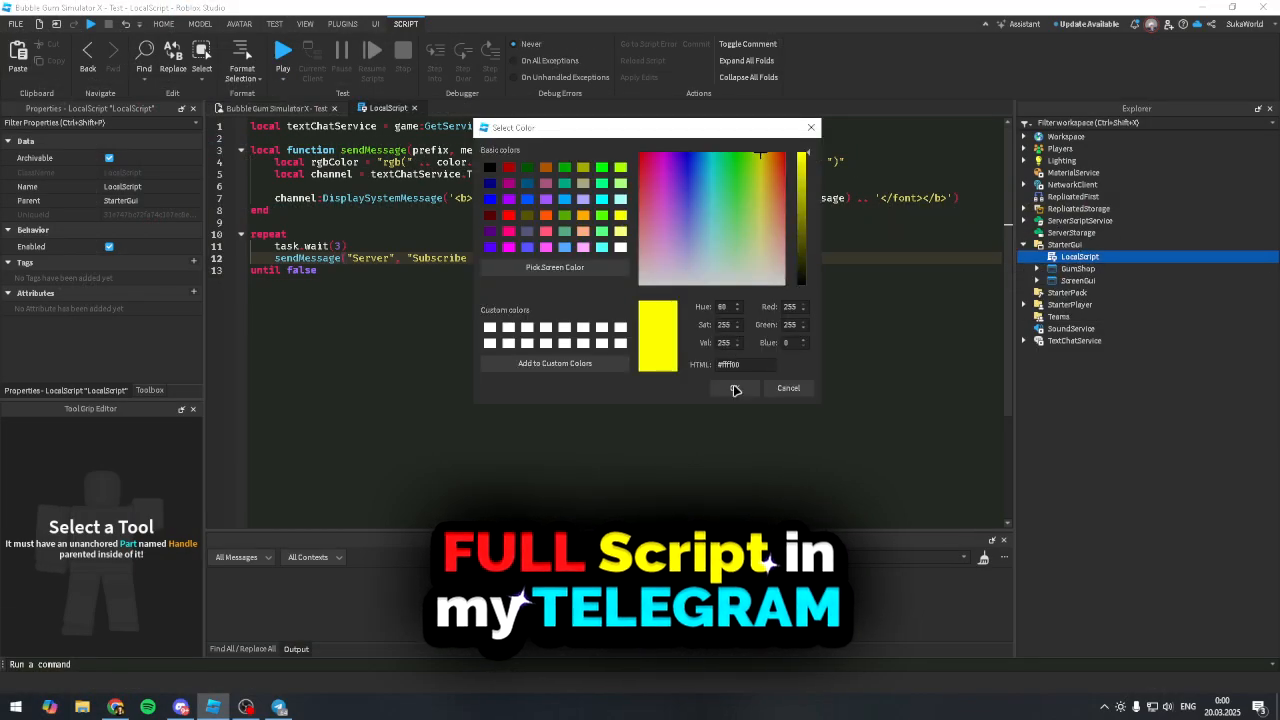
left_click(732, 388)
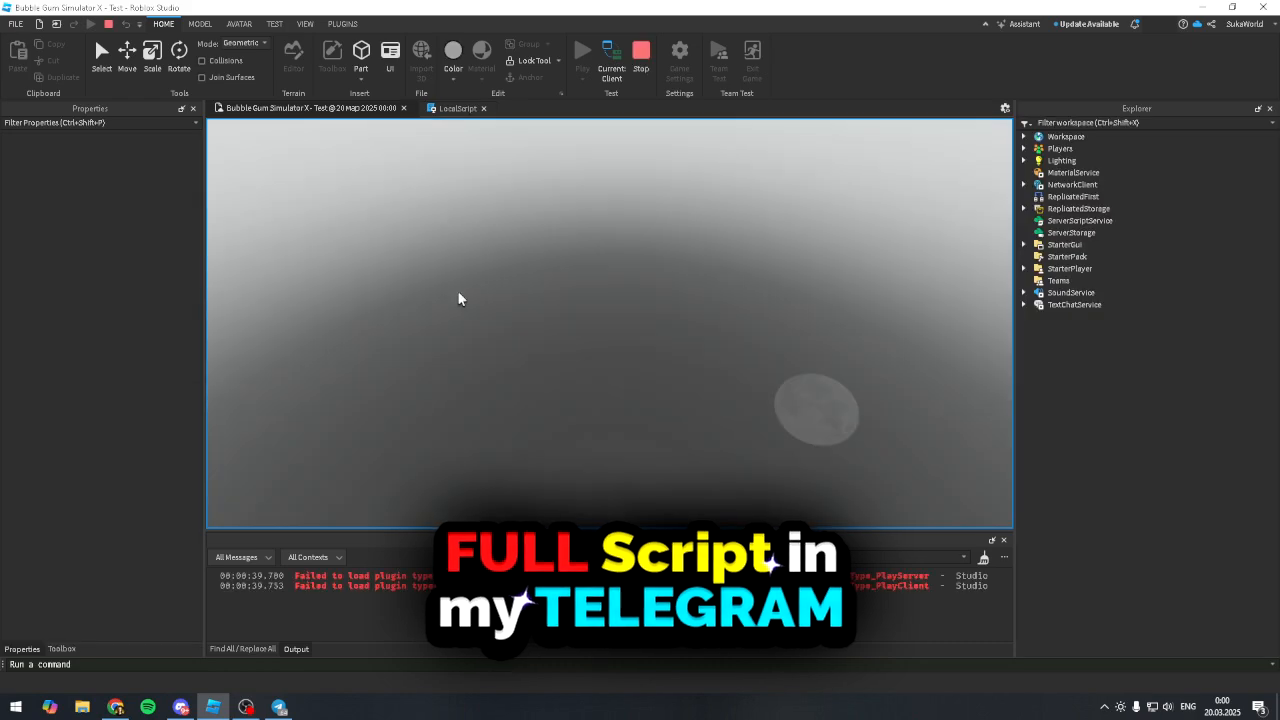
Start the play-test and show the repeated yellow 'Server → Subscribe and Like' messages in chat.
left_click(584, 56)
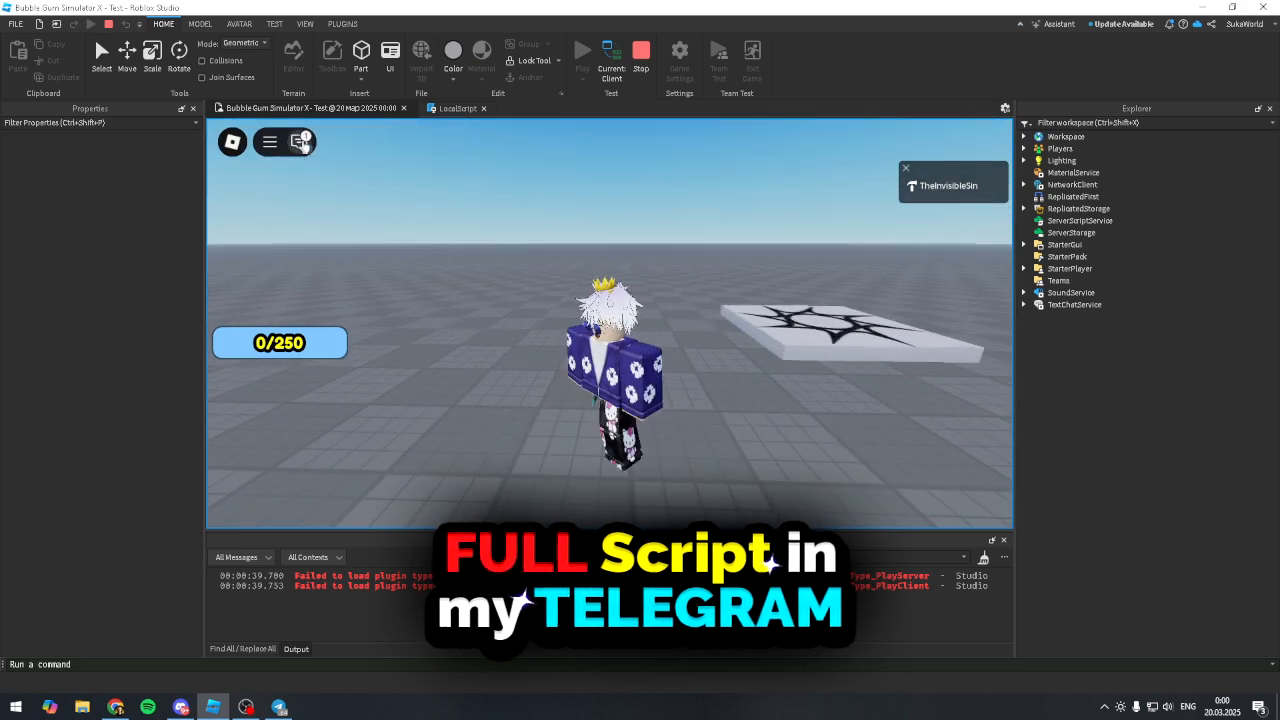
left_click(298, 140)
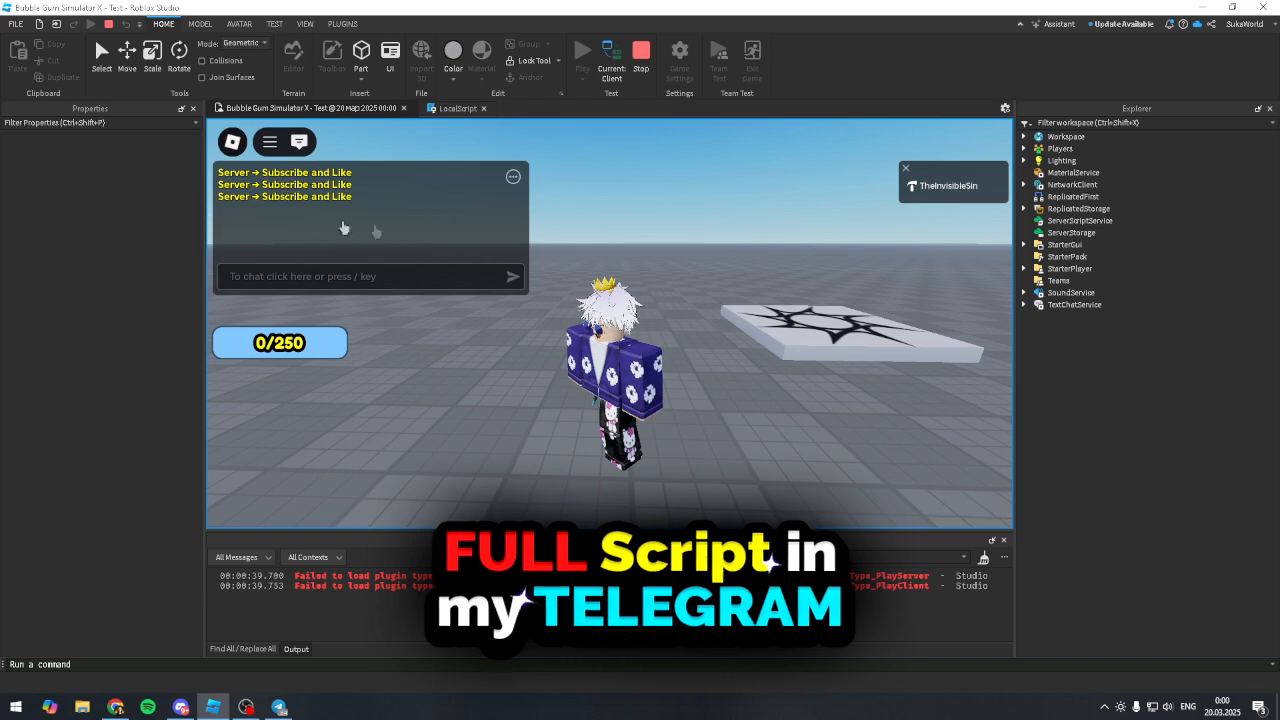